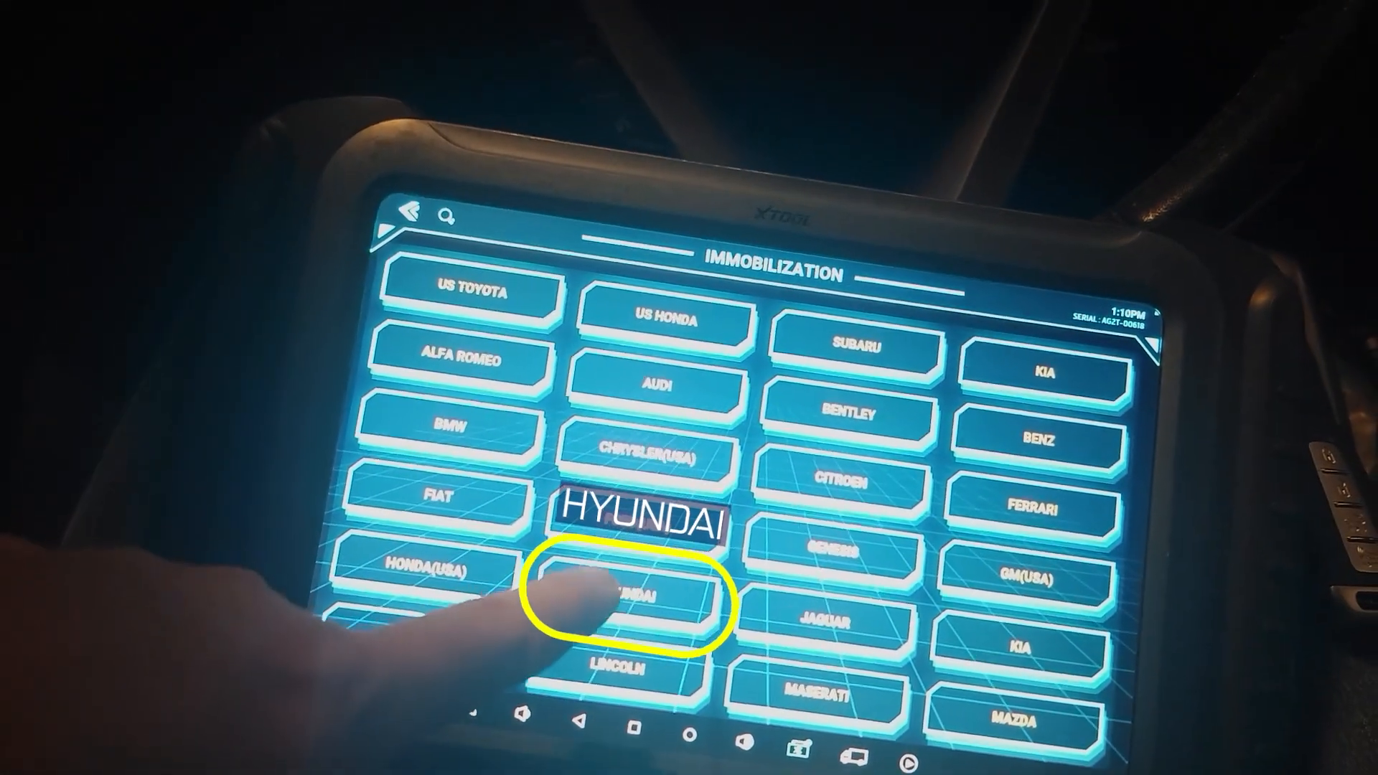
# Reach Hyundai's smart card authorization code options under Security/Authorization code.
pyautogui.click(624, 598)
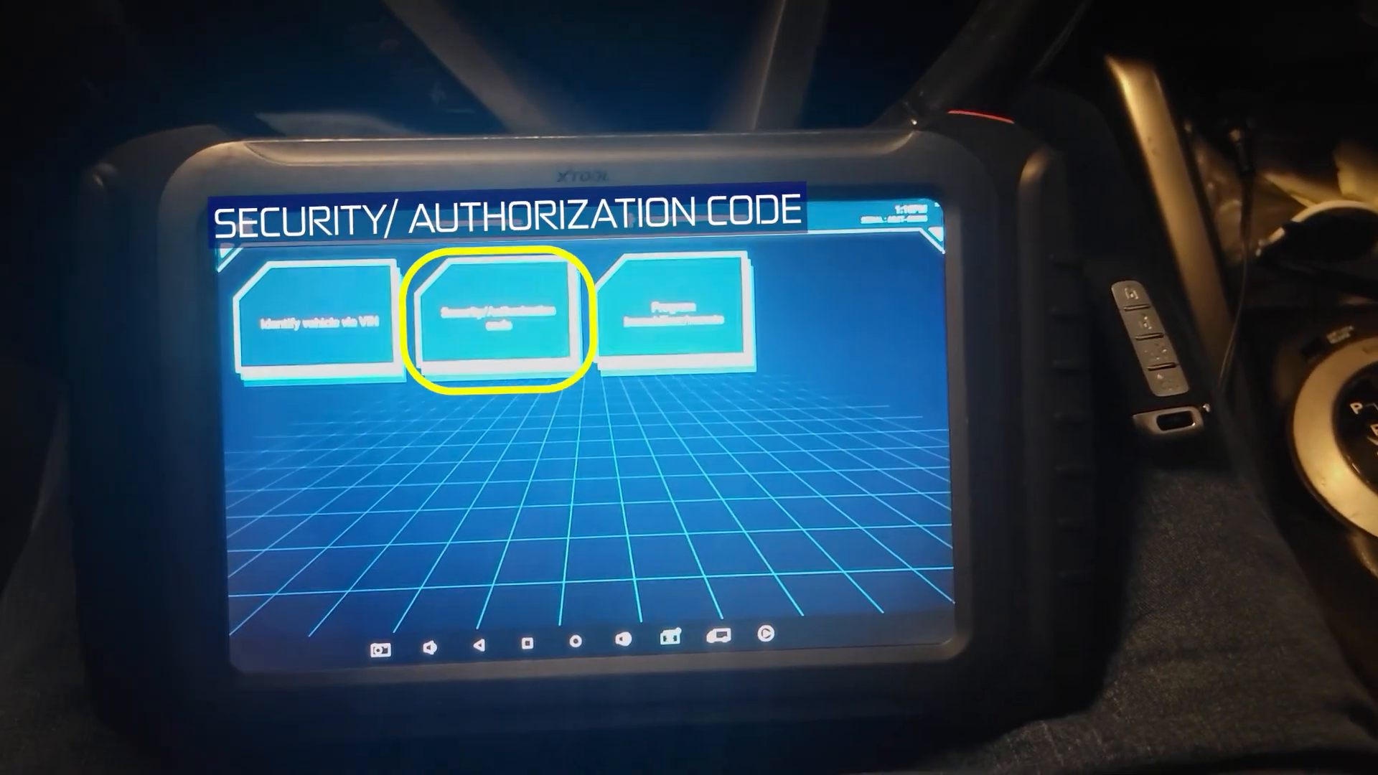
pyautogui.click(501, 316)
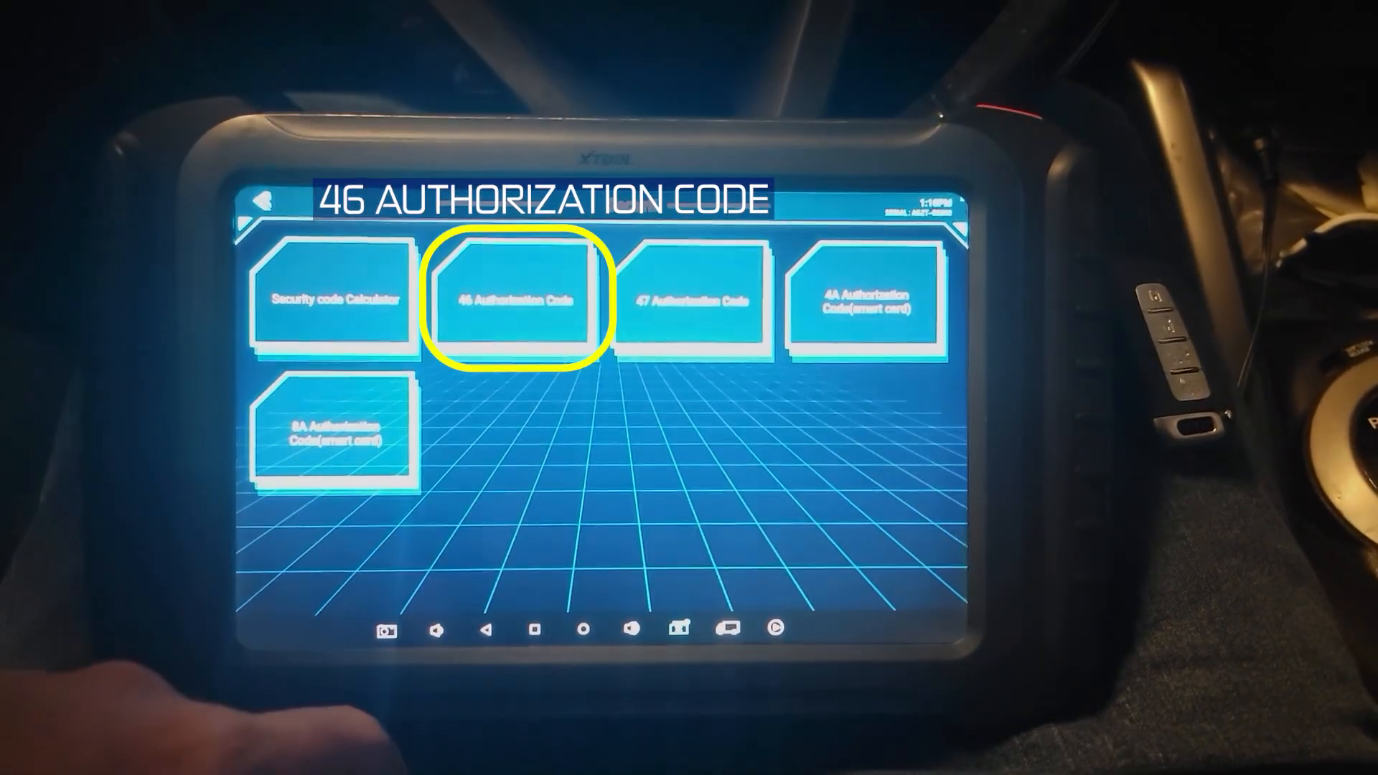
pyautogui.click(514, 303)
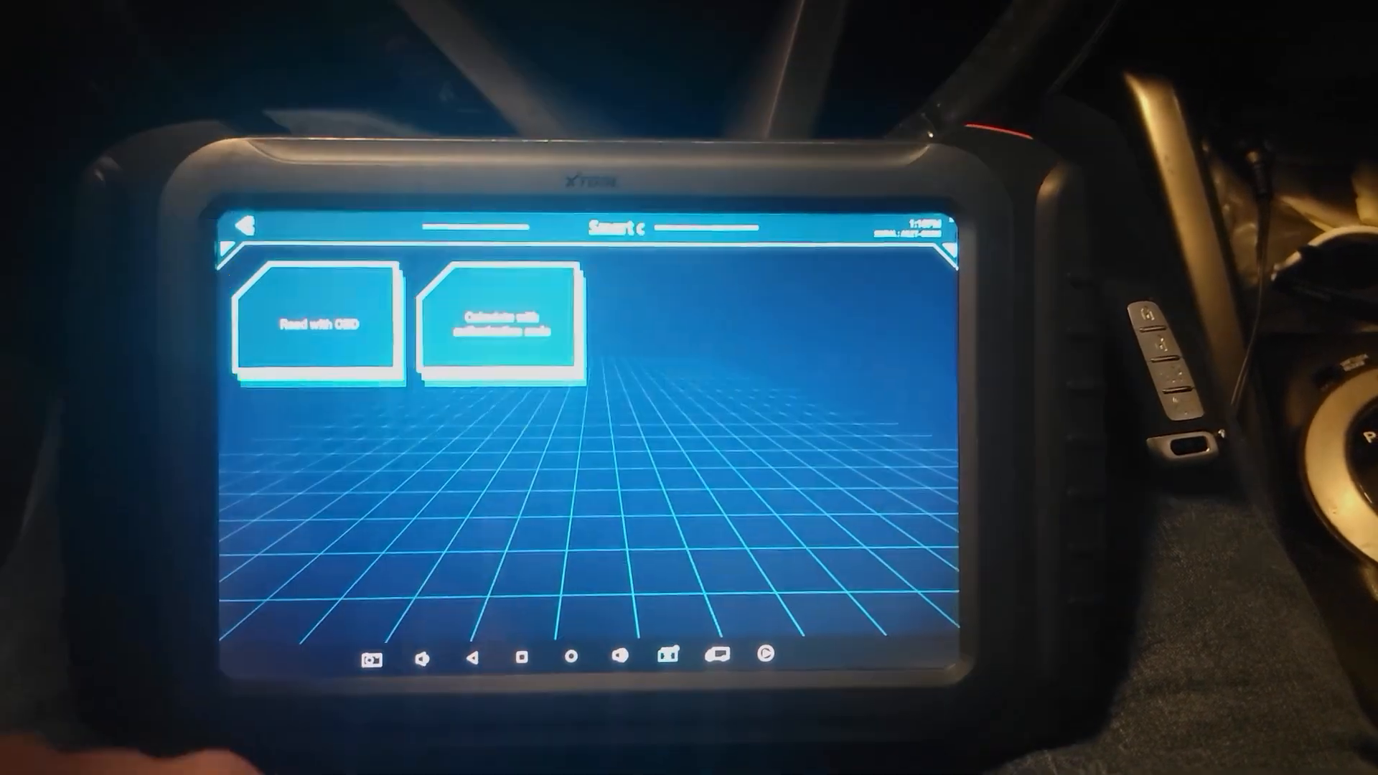
# Read the PIN code over OBD, confirming the internet notice and door/hazard prompt.
pyautogui.click(316, 339)
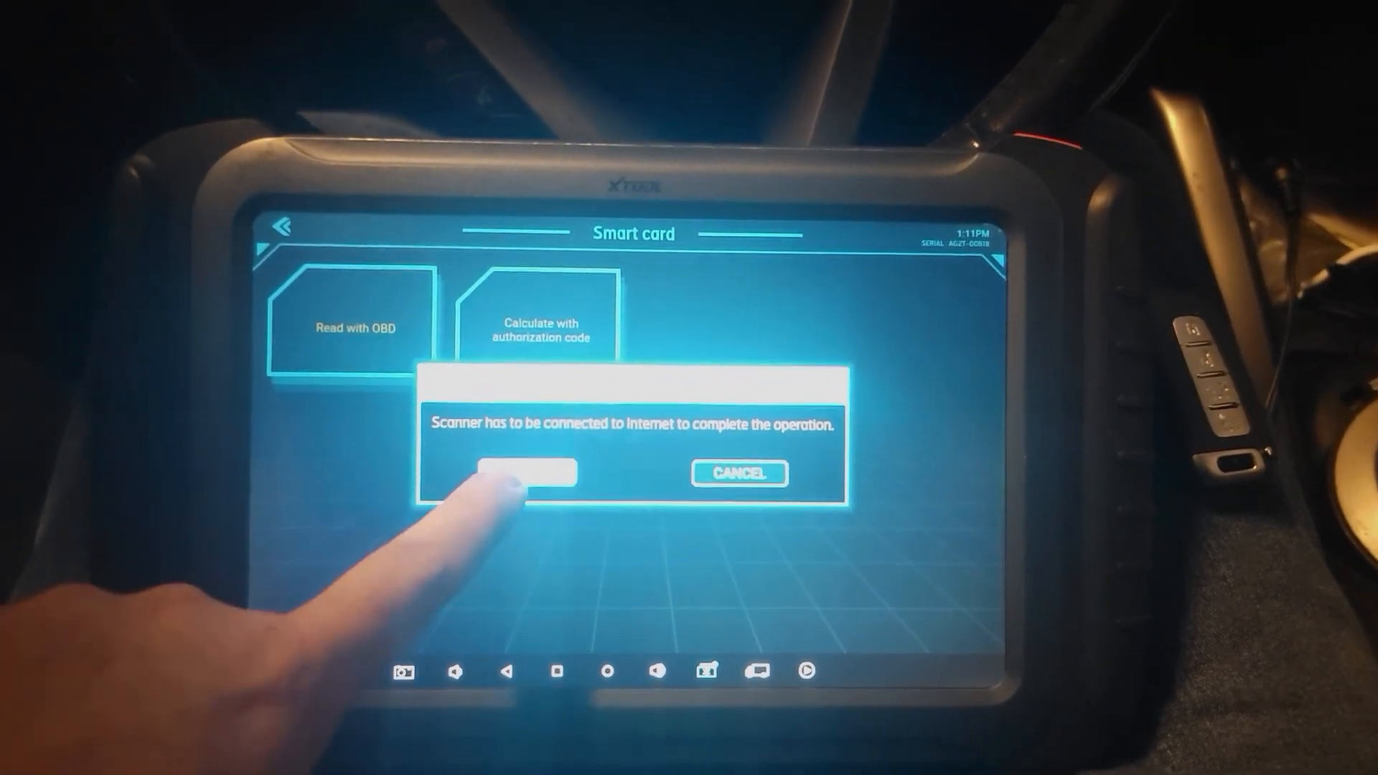
pyautogui.click(520, 473)
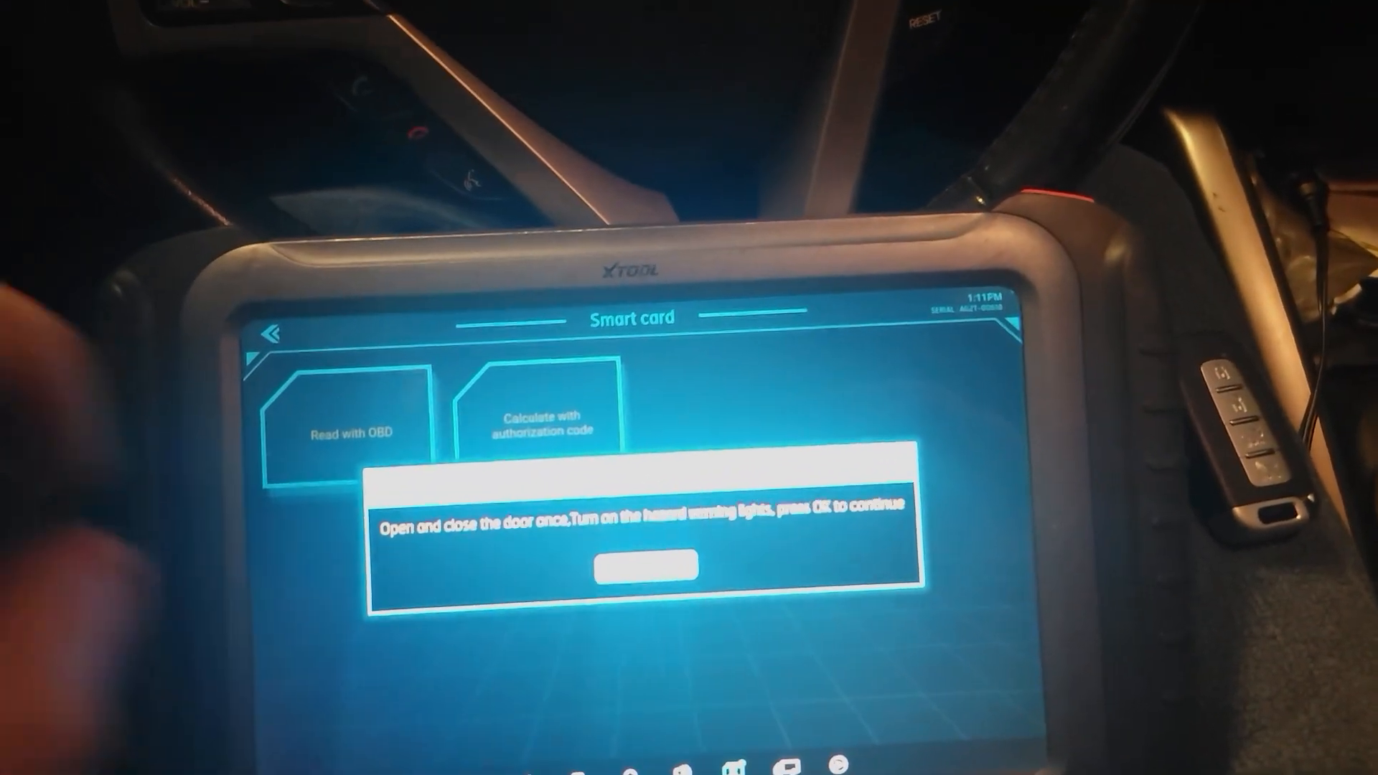
pyautogui.click(647, 566)
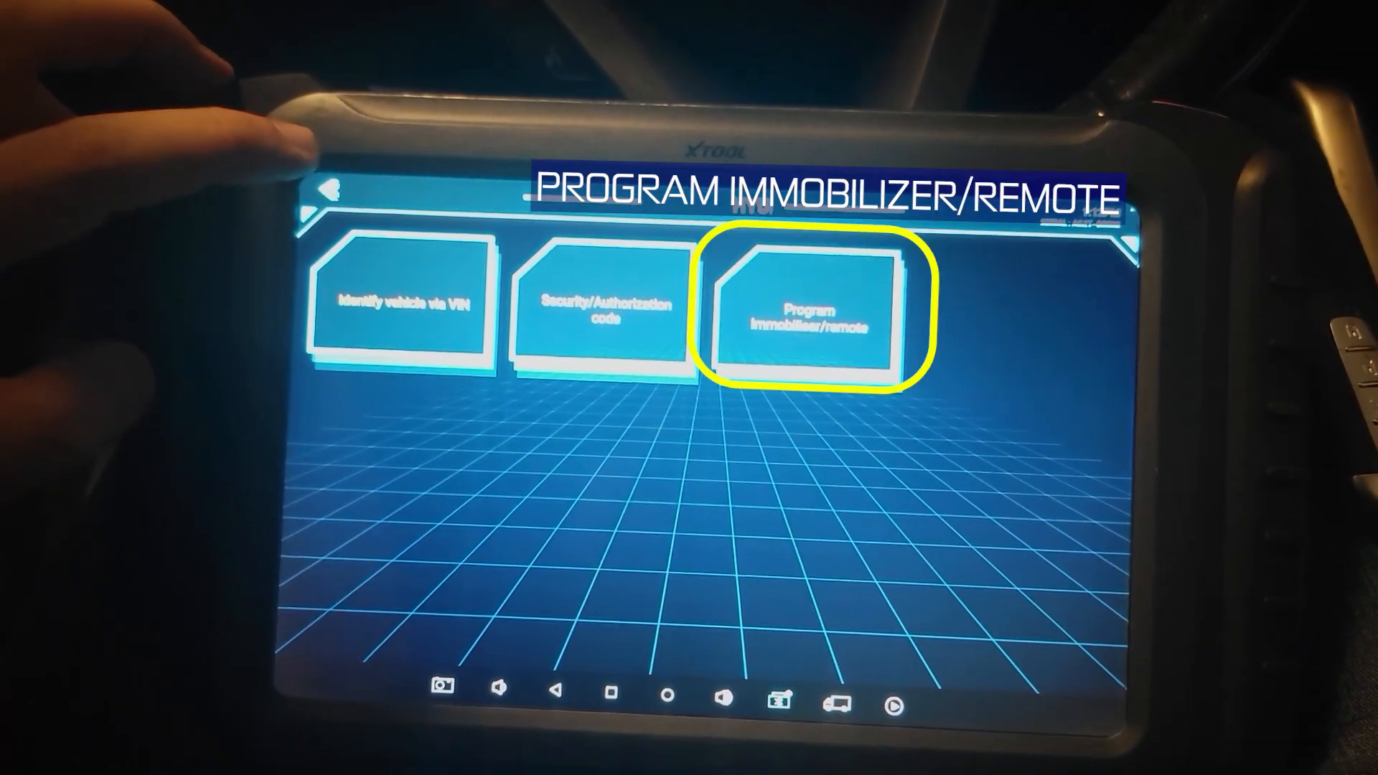
# Choose Smart key system Type5 (without card slot) and confirm ignition off.
pyautogui.click(800, 312)
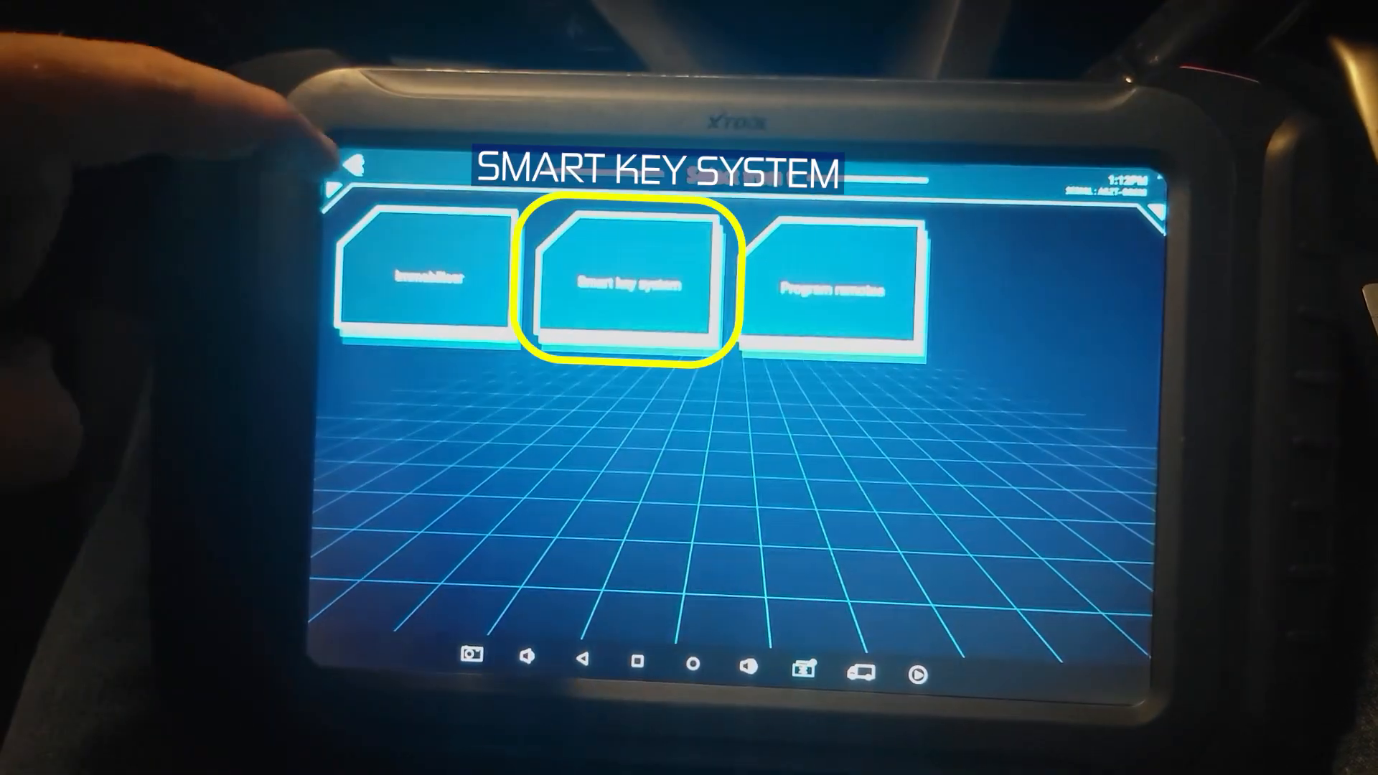
pyautogui.click(628, 282)
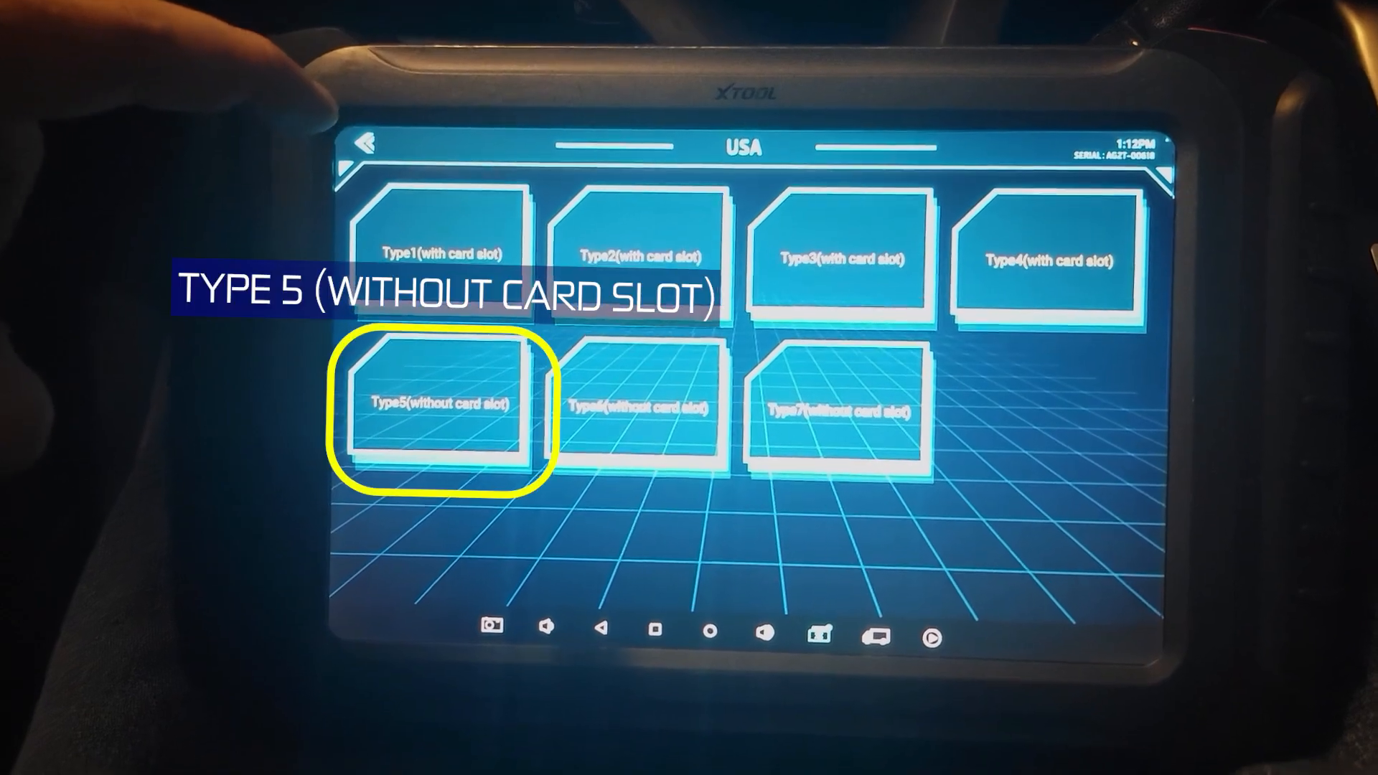
pyautogui.click(442, 404)
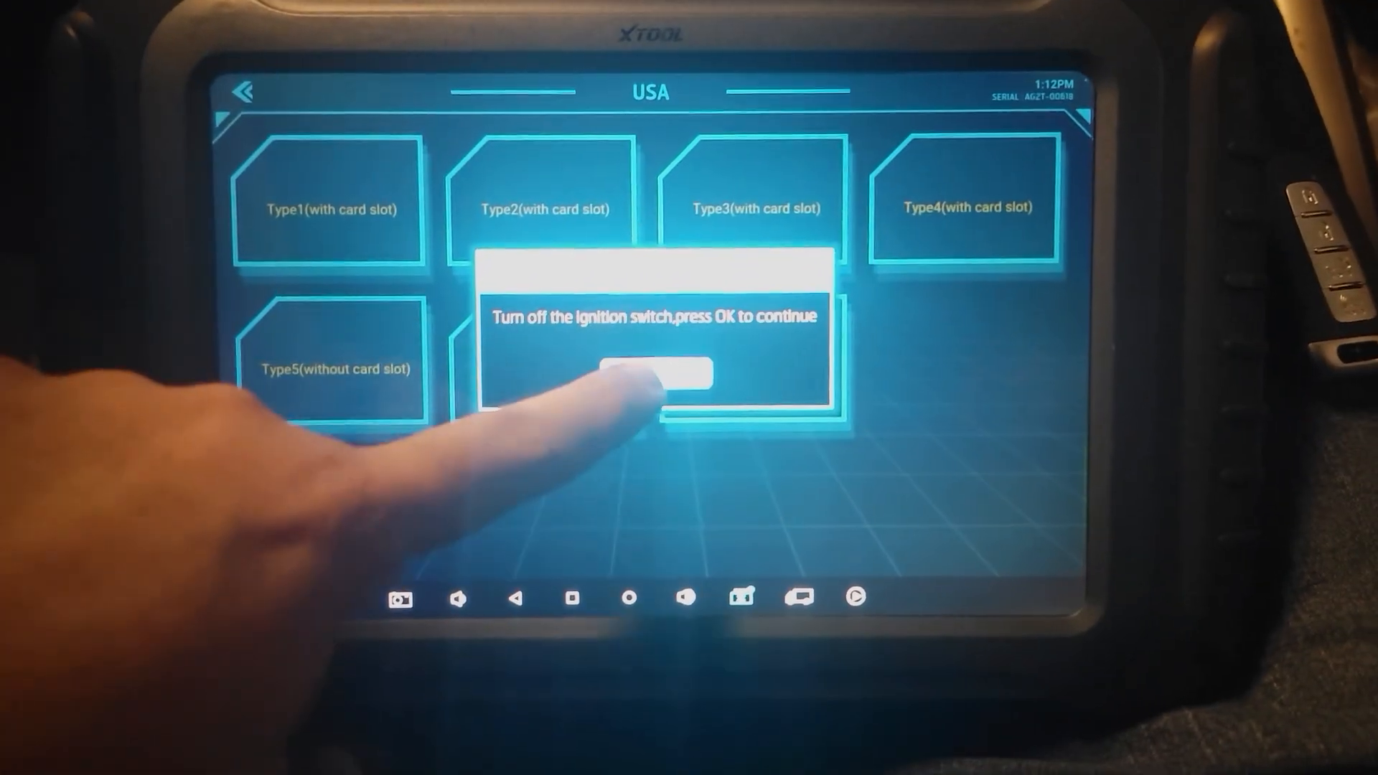
pyautogui.click(649, 374)
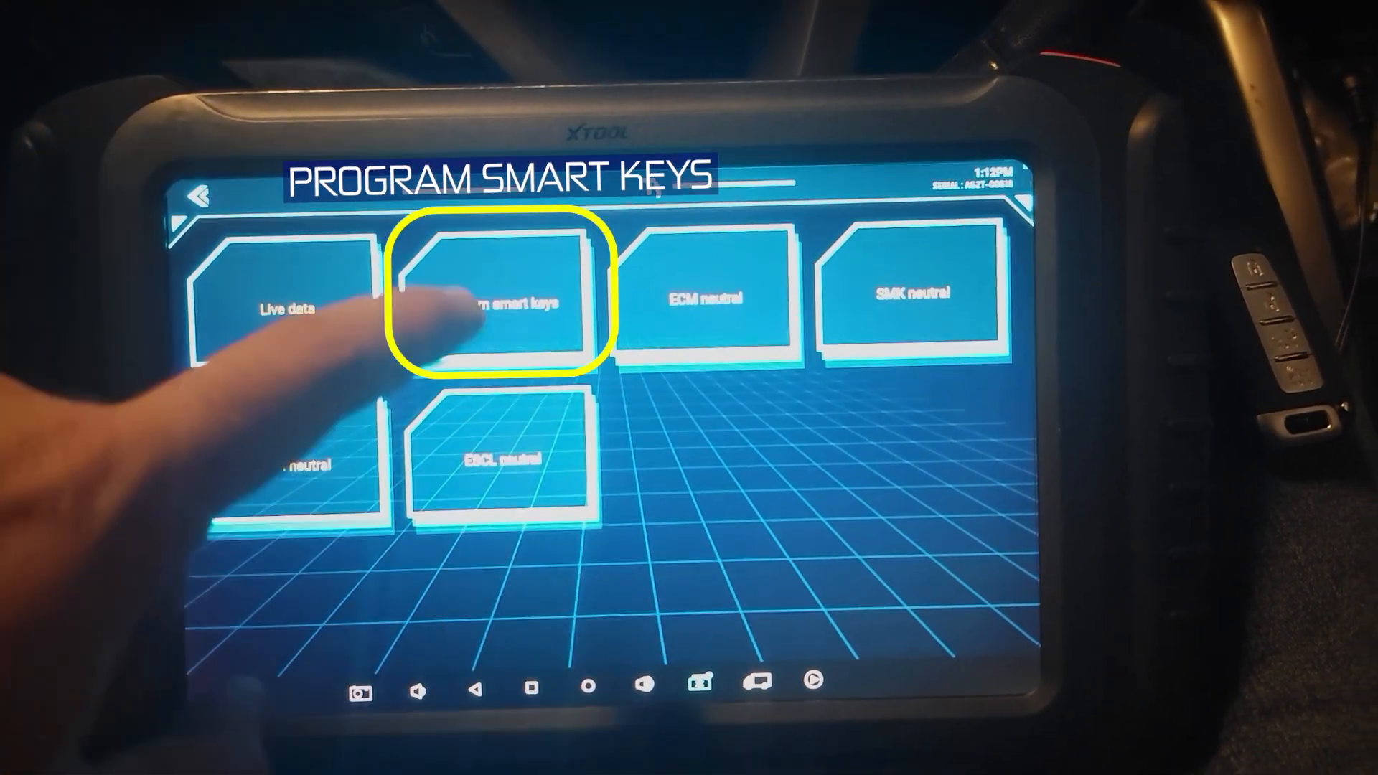
# Start smart key programming and enter the 6-digit security code.
pyautogui.click(497, 303)
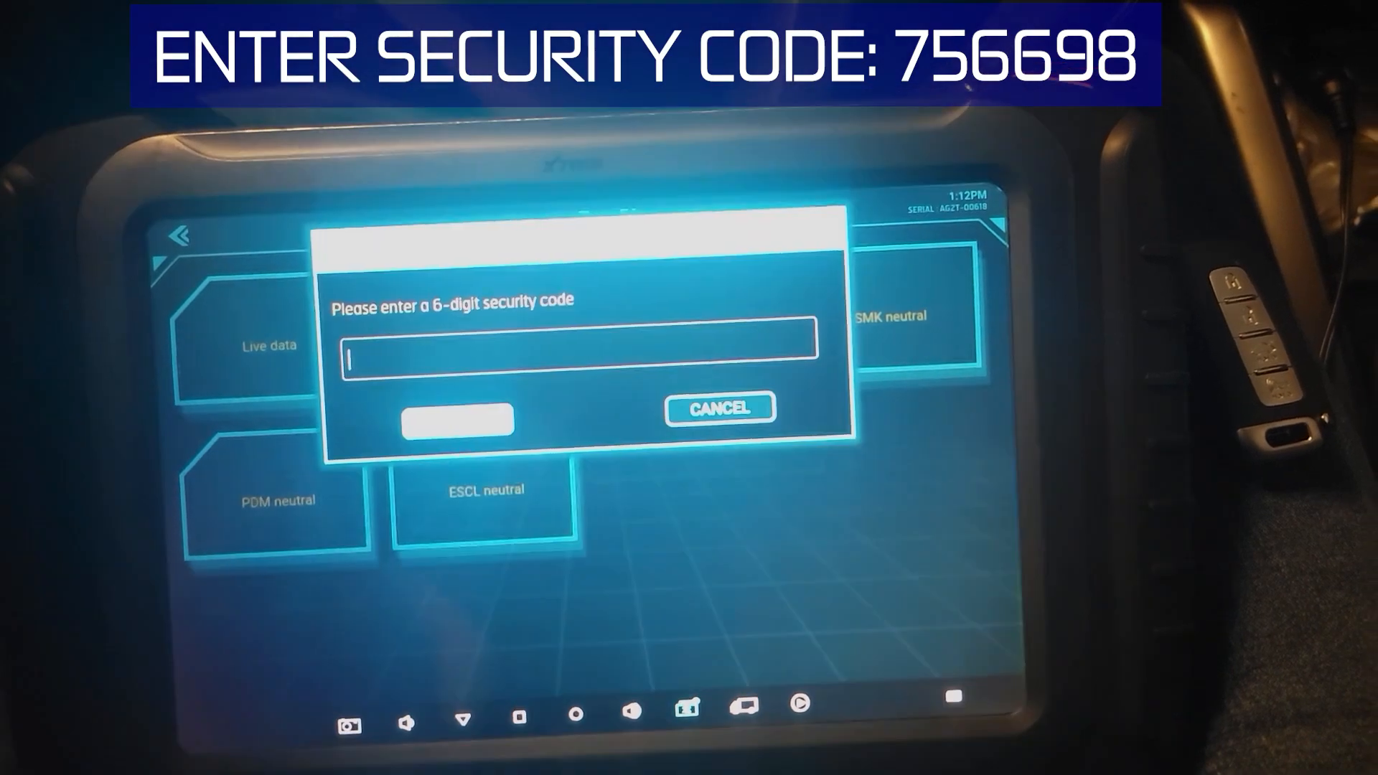
pyautogui.click(580, 356)
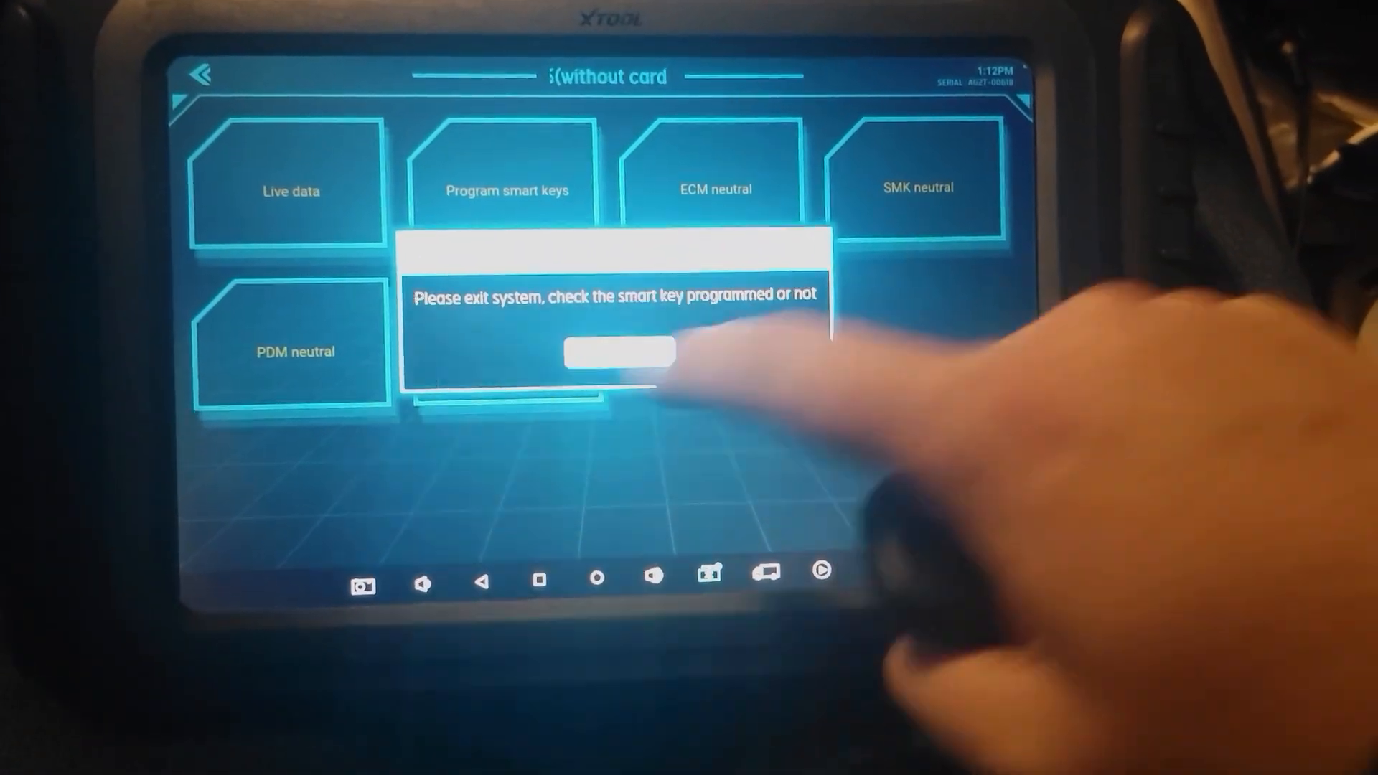
# Dismiss the 'Please exit system' completion message.
pyautogui.click(618, 353)
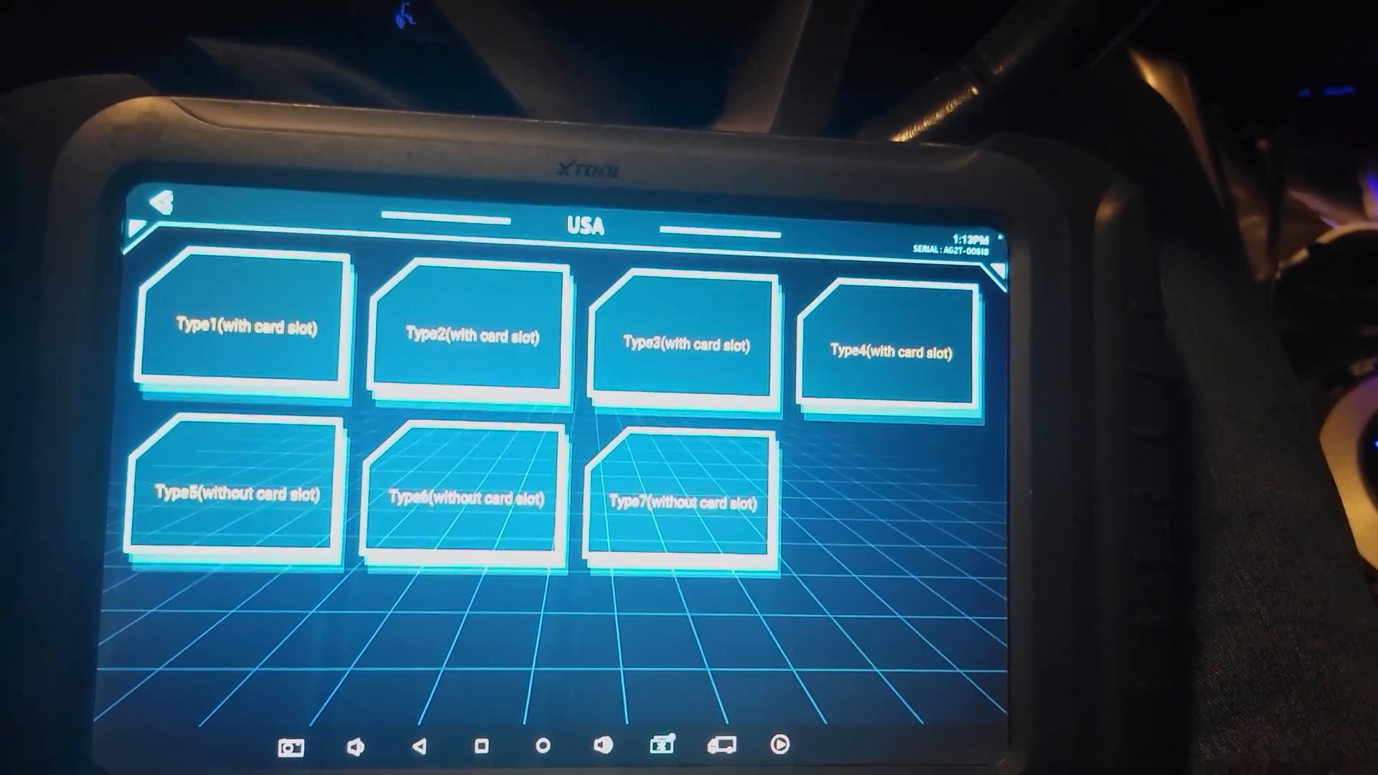